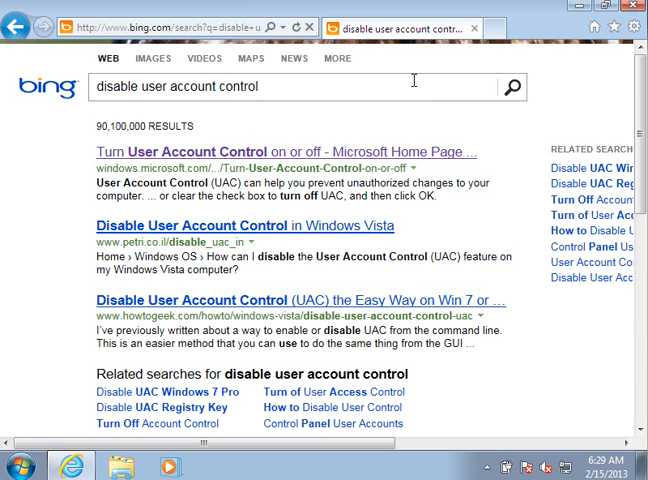
pyautogui.moveTo(284, 144)
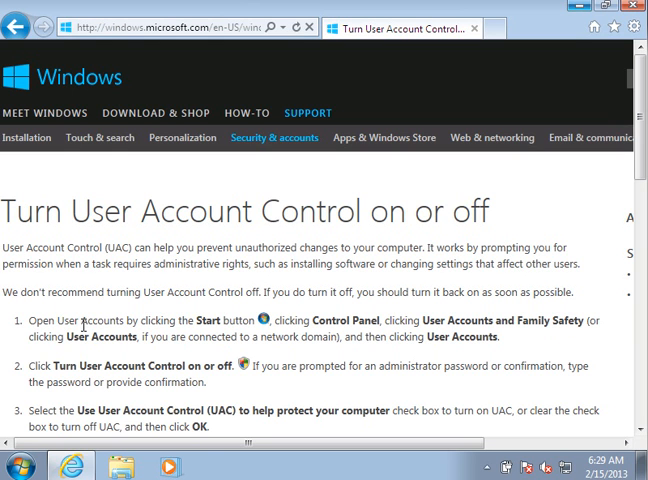
# Navigate from Start through Control Panel to the User Accounts page for the Admin account
pyautogui.click(18, 464)
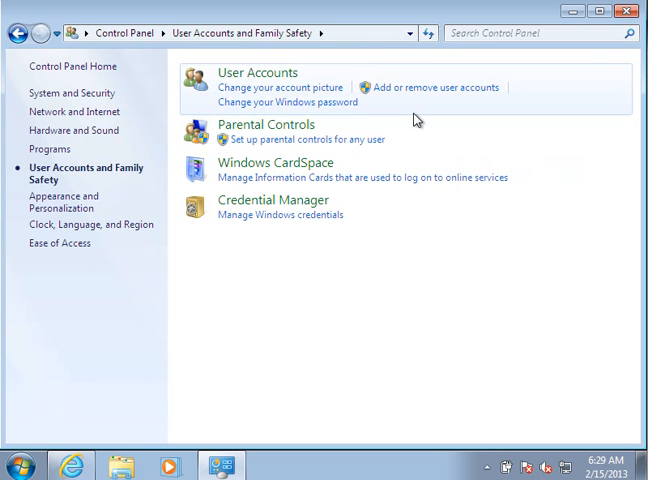
pyautogui.click(256, 72)
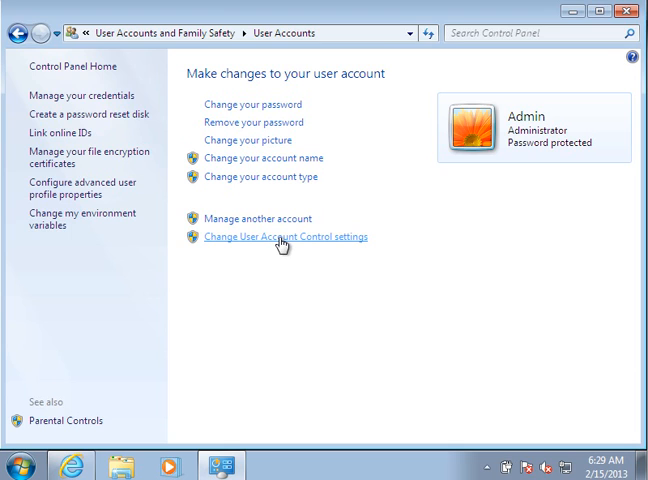
# Set User Account Control to Never notify and submit with OK
pyautogui.click(280, 236)
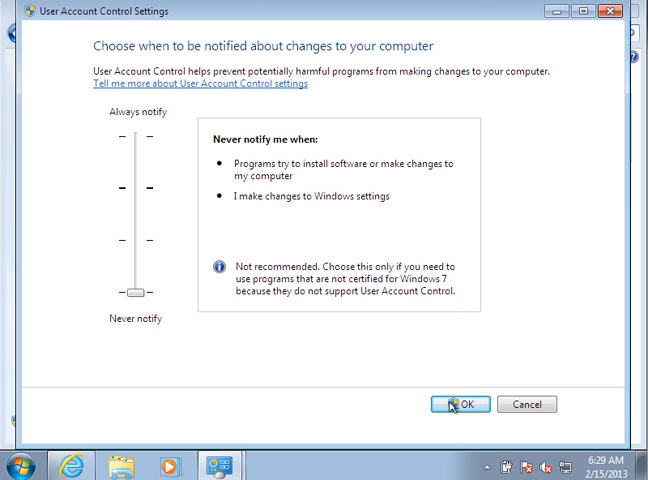
pyautogui.moveTo(452, 424)
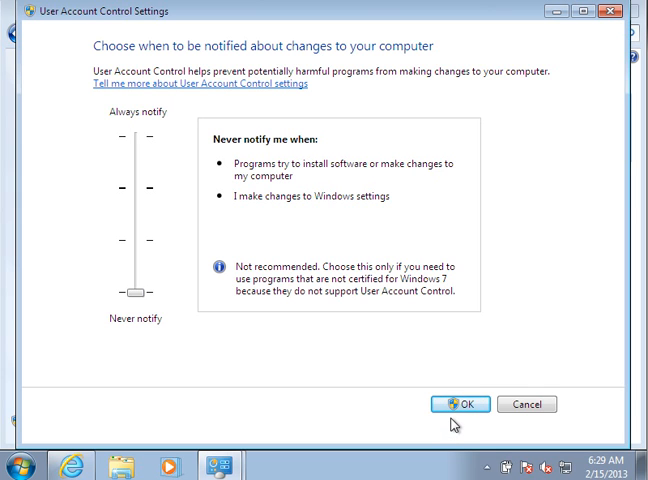
pyautogui.click(456, 404)
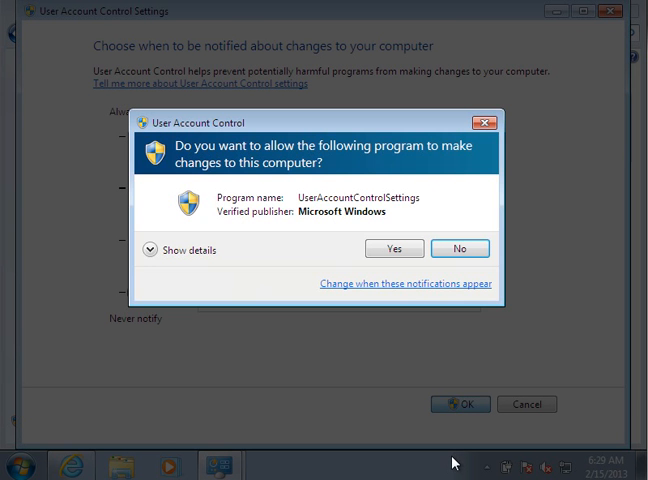
pyautogui.moveTo(394, 248)
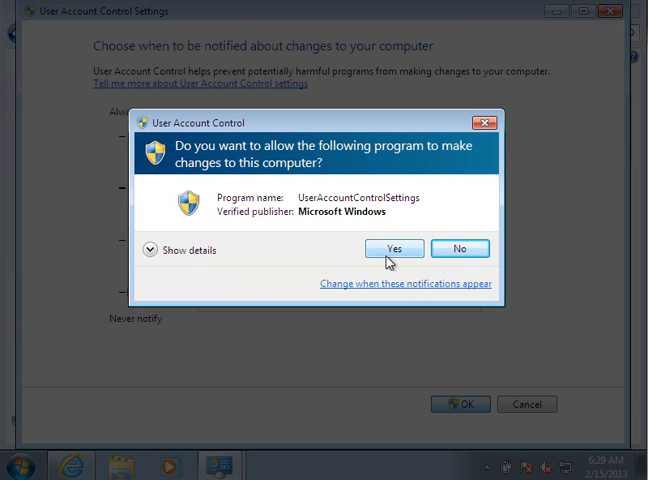
# Answer Yes to the UAC prompt so the restart-required notice appears
pyautogui.click(392, 248)
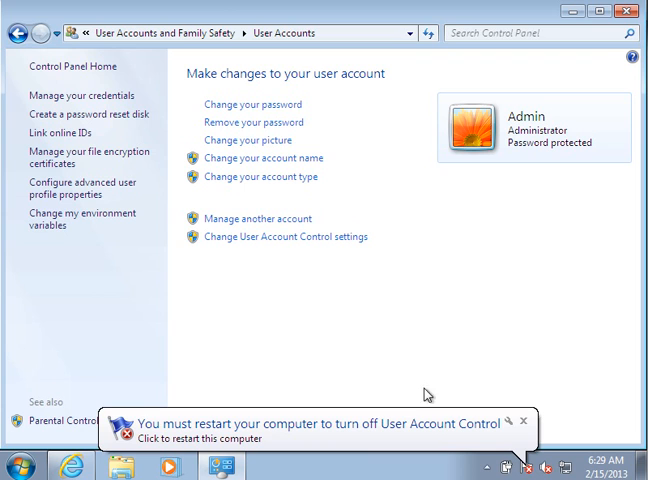